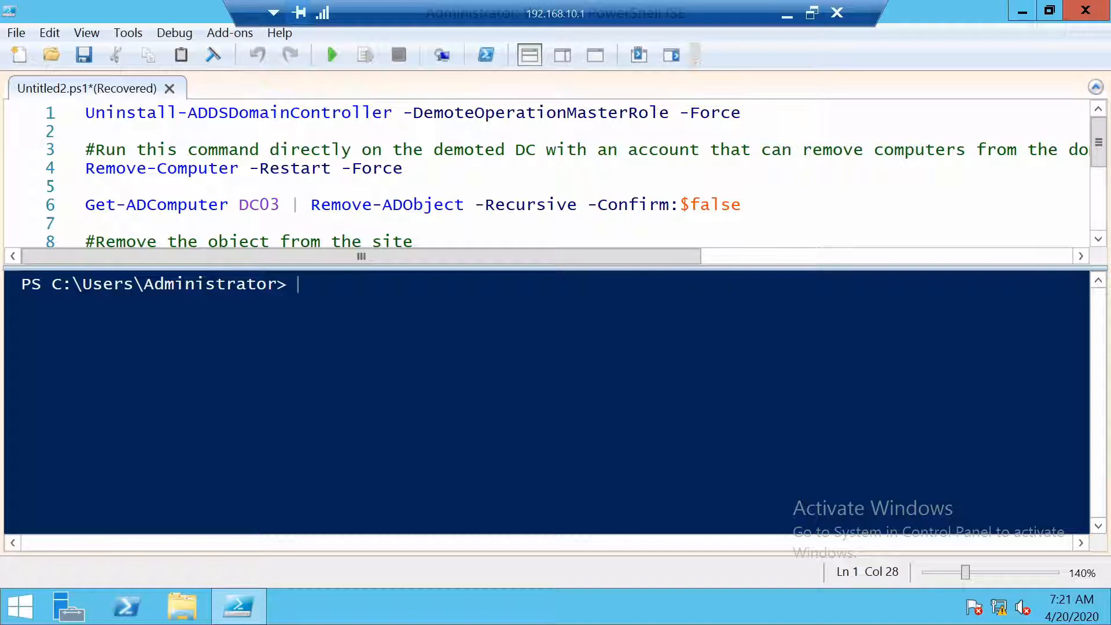
Open a remote PowerShell session to dc03 with Enter-PSSession.
type("en")
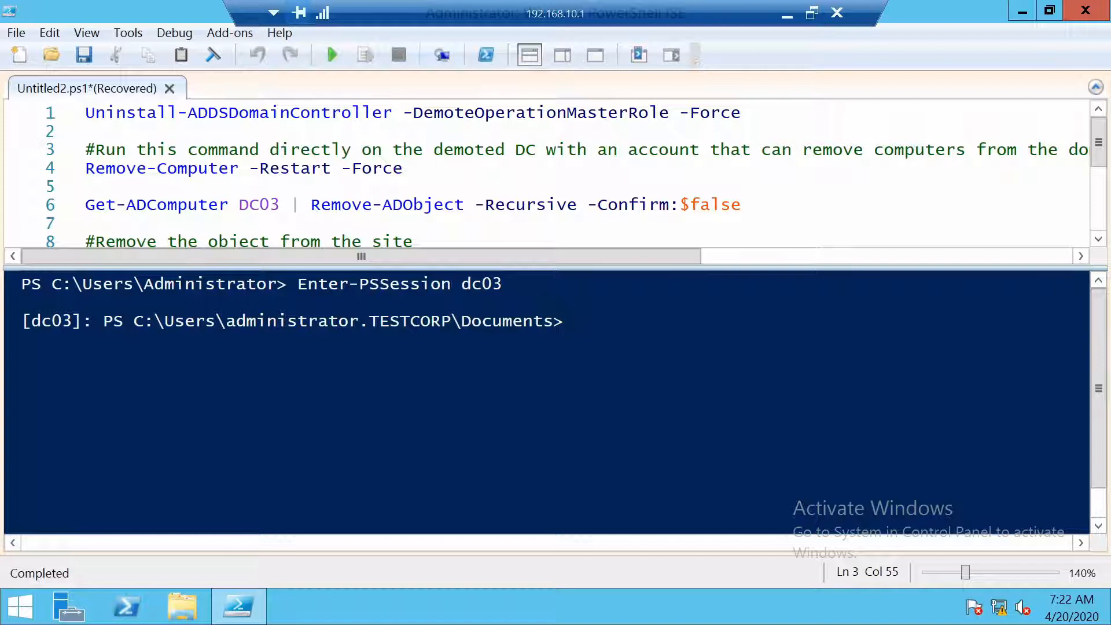
mouse_move(404, 85)
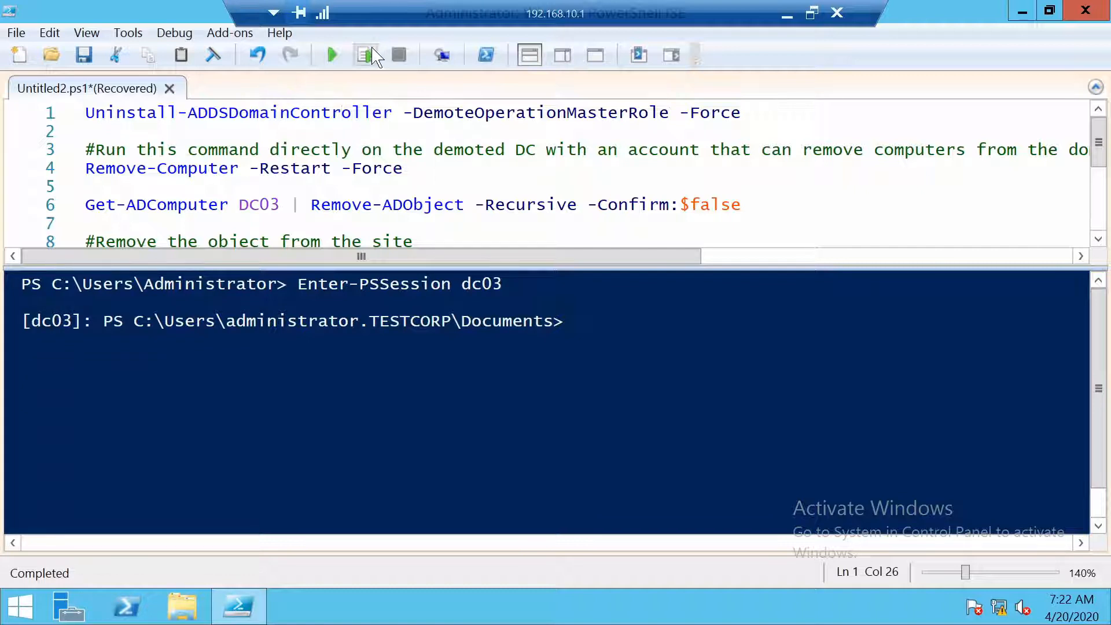
mouse_move(365, 54)
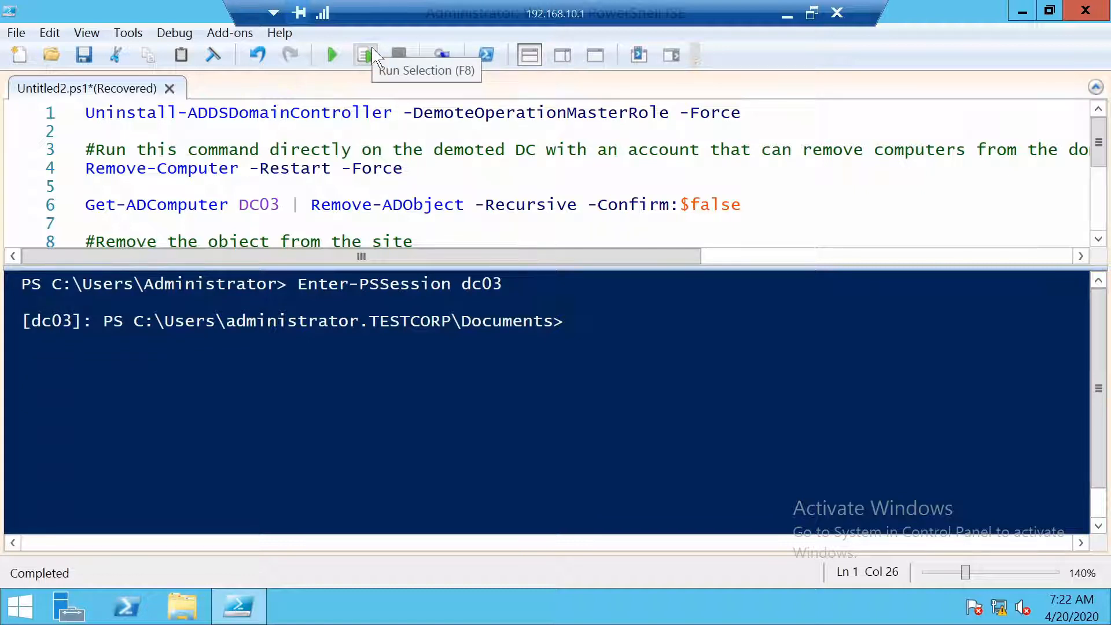
Run the domain controller uninstall command on dc03, supplying and confirming a new local administrator password.
left_click(364, 55)
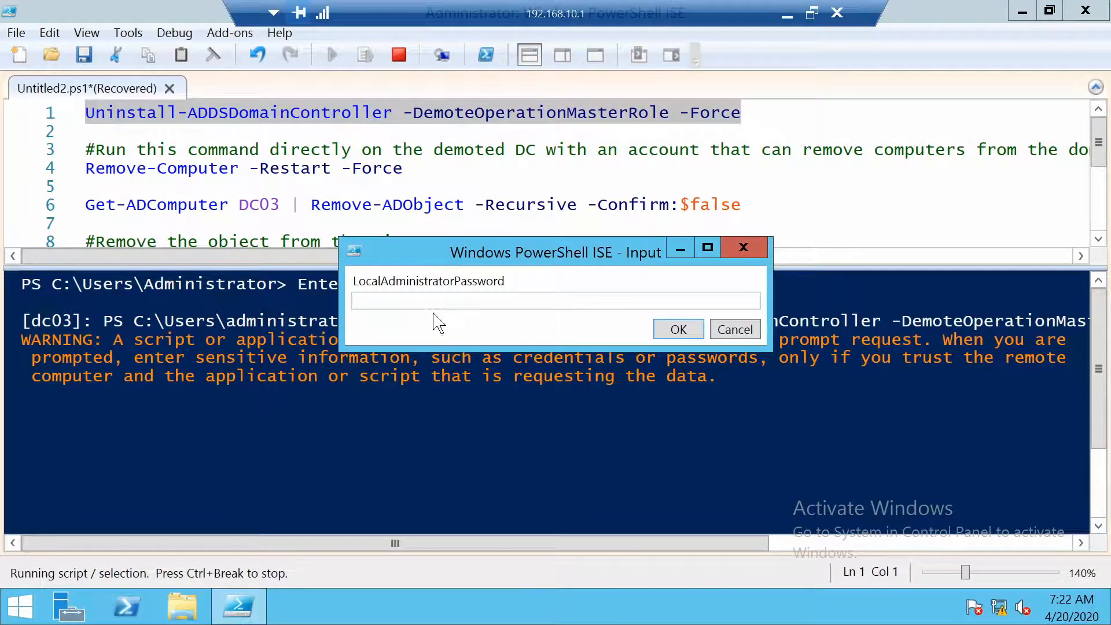
left_click(555, 300)
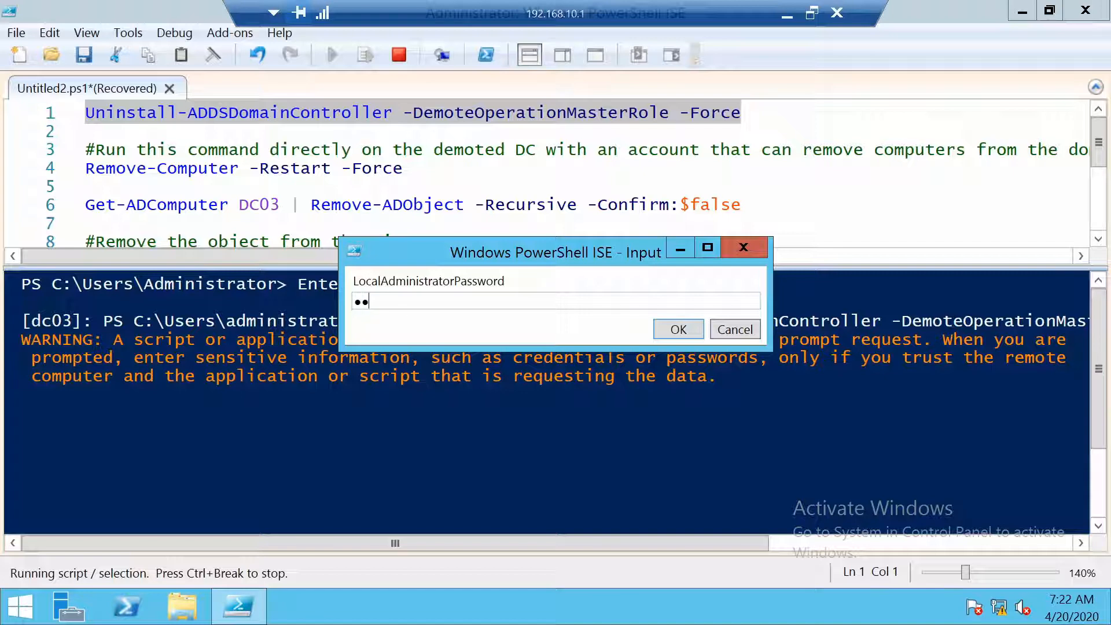
type("password")
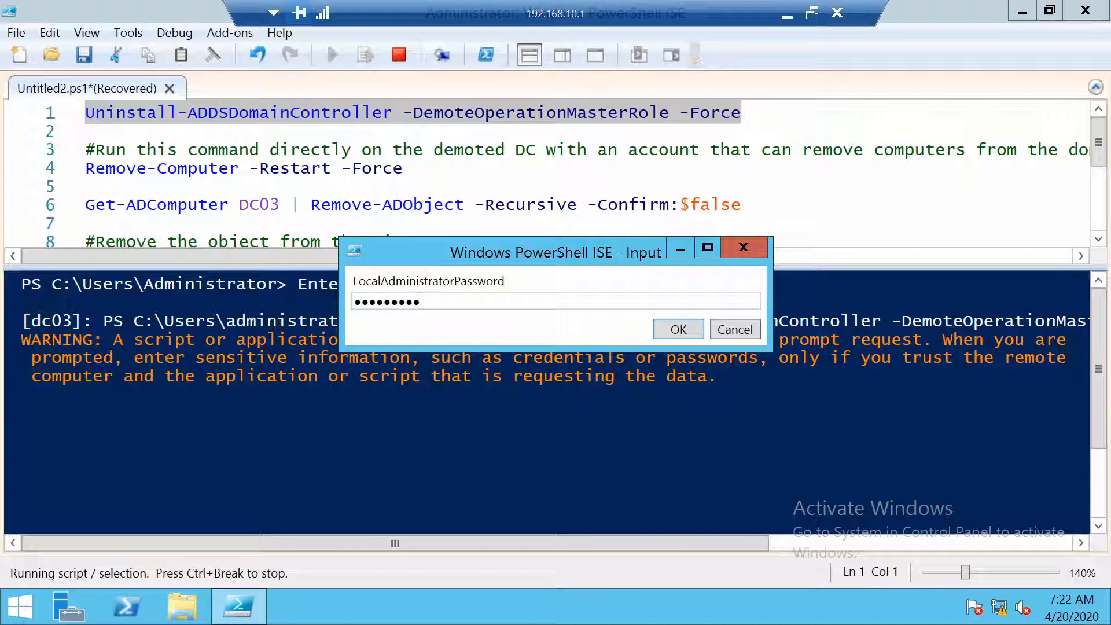
left_click(676, 328)
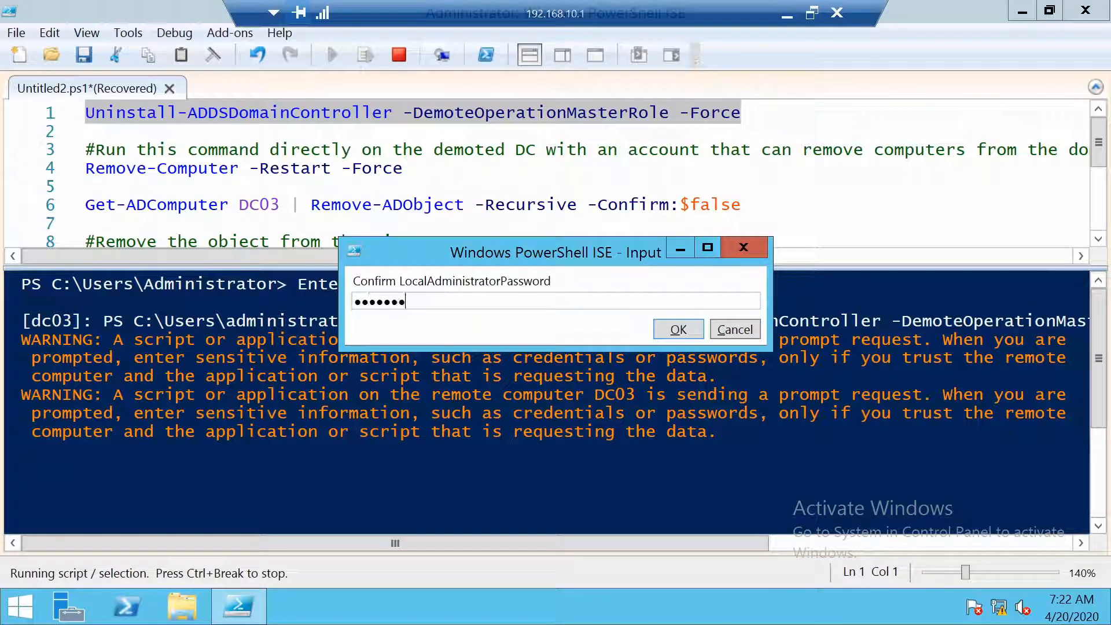
left_click(677, 329)
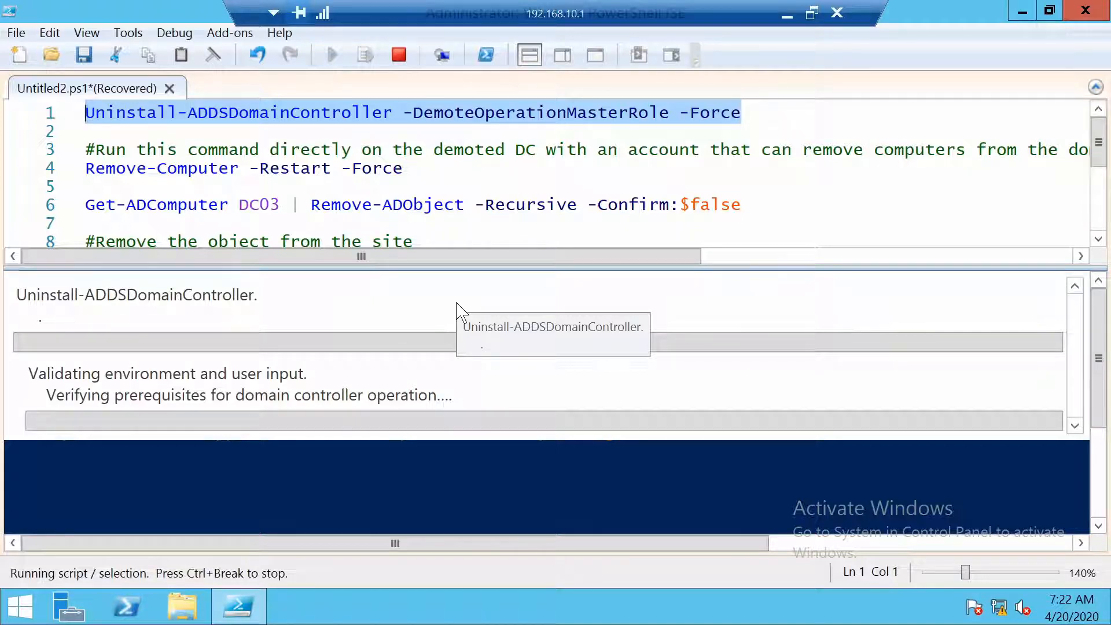
mouse_move(460, 312)
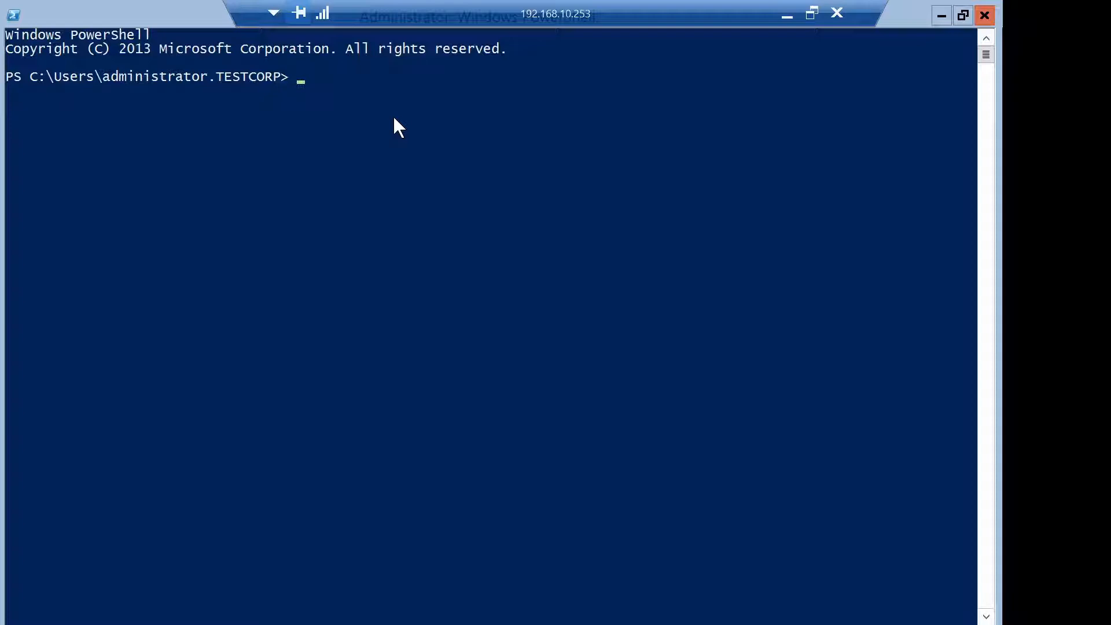
Remove dc03 from the domain and restart it with Remove-Computer -Restart -Force.
type("Remove-Computer -Restart -Force")
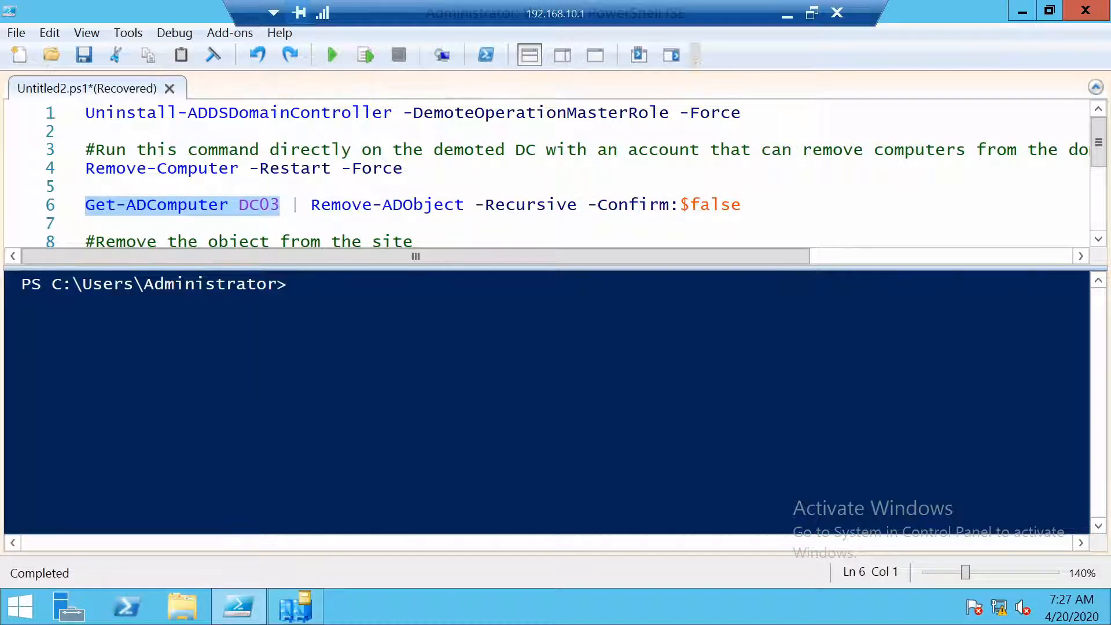
Look up the DC03 computer account with Get-ADComputer, then delete it from Active Directory.
type("Get-ADComputer DC03")
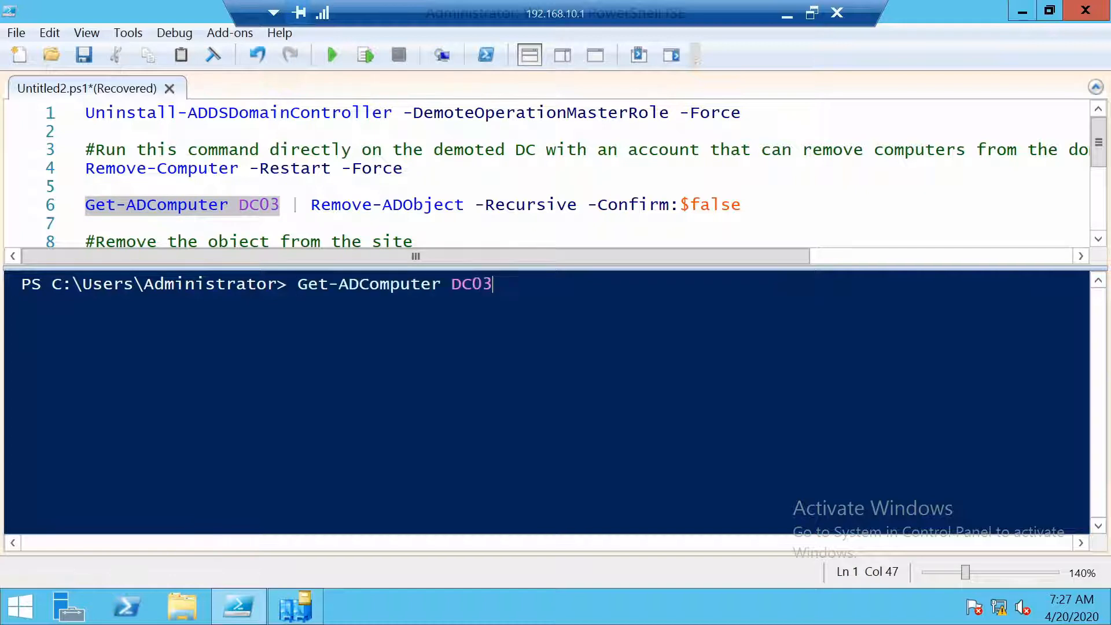
key("Return")
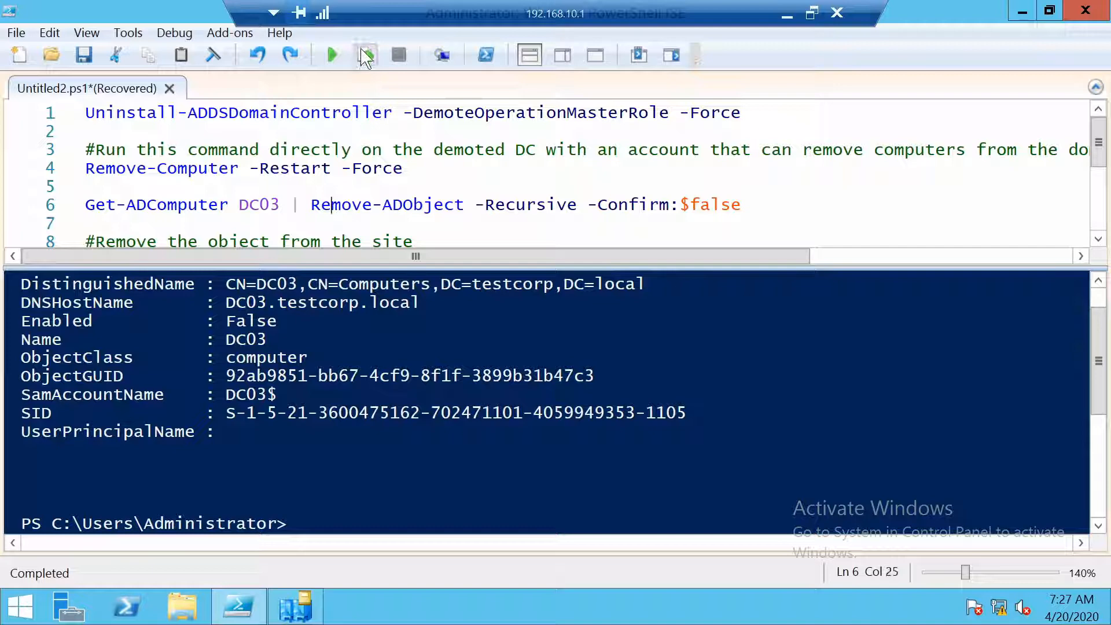
left_click(364, 54)
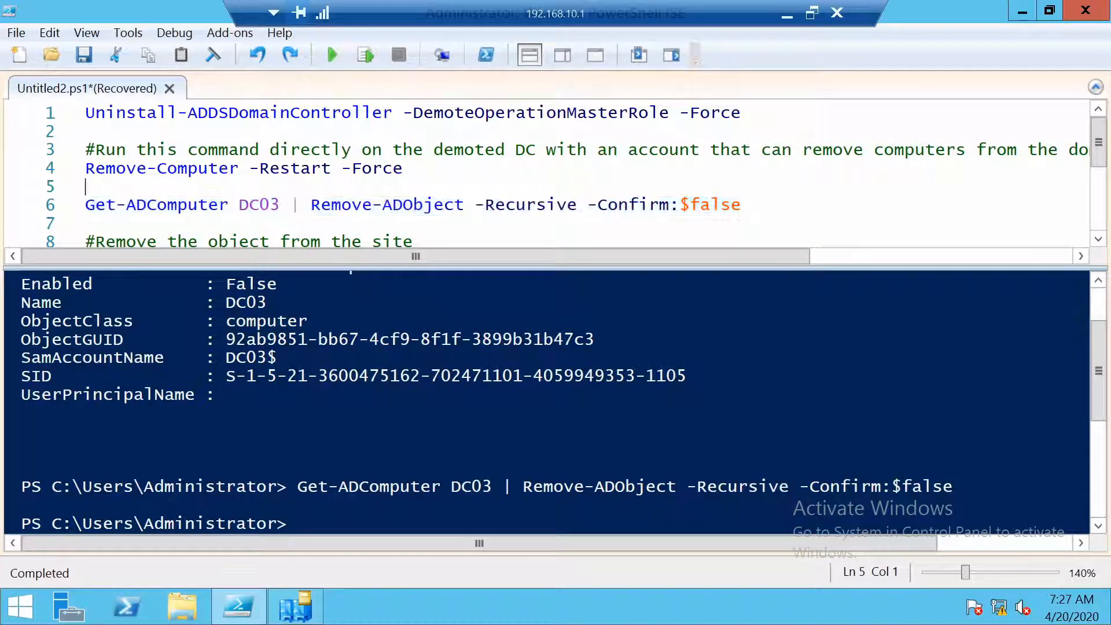
scroll("down", 3)
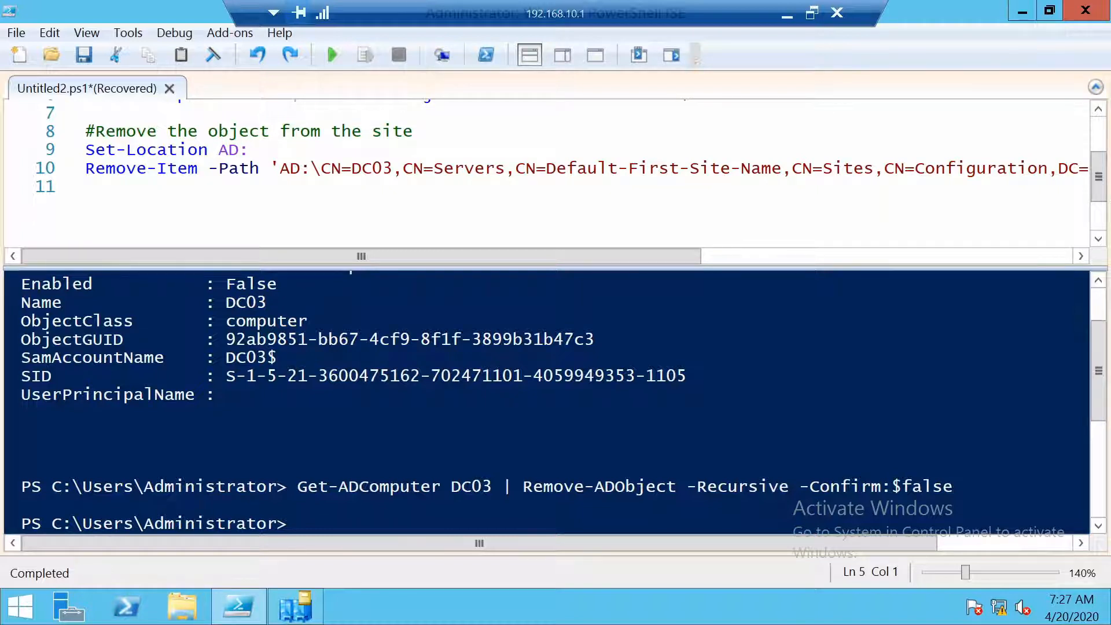
left_click(294, 607)
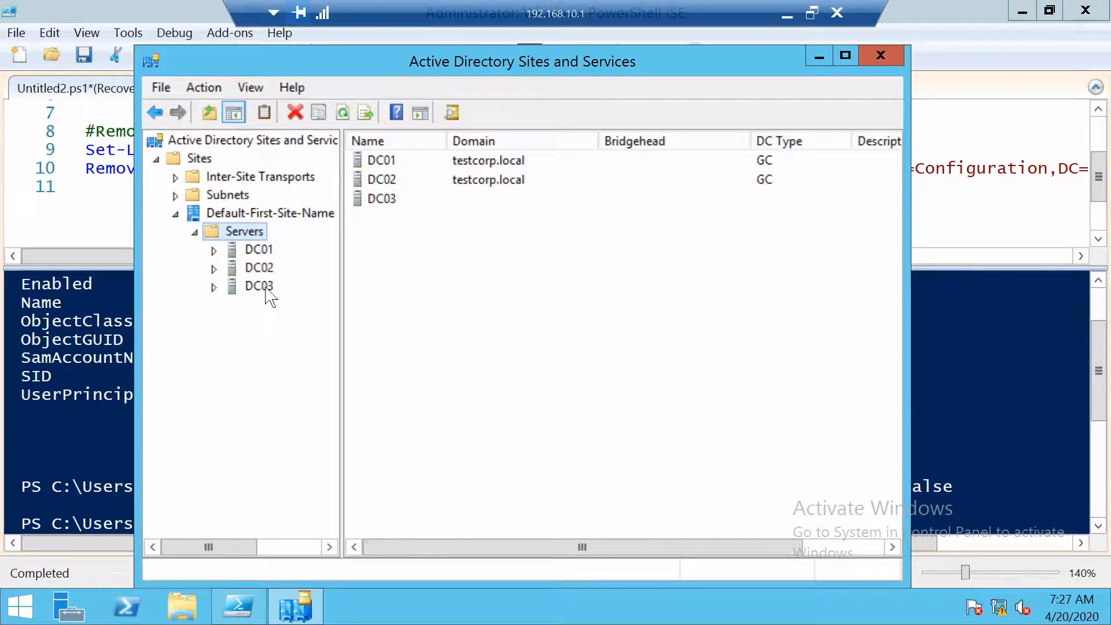
left_click(258, 285)
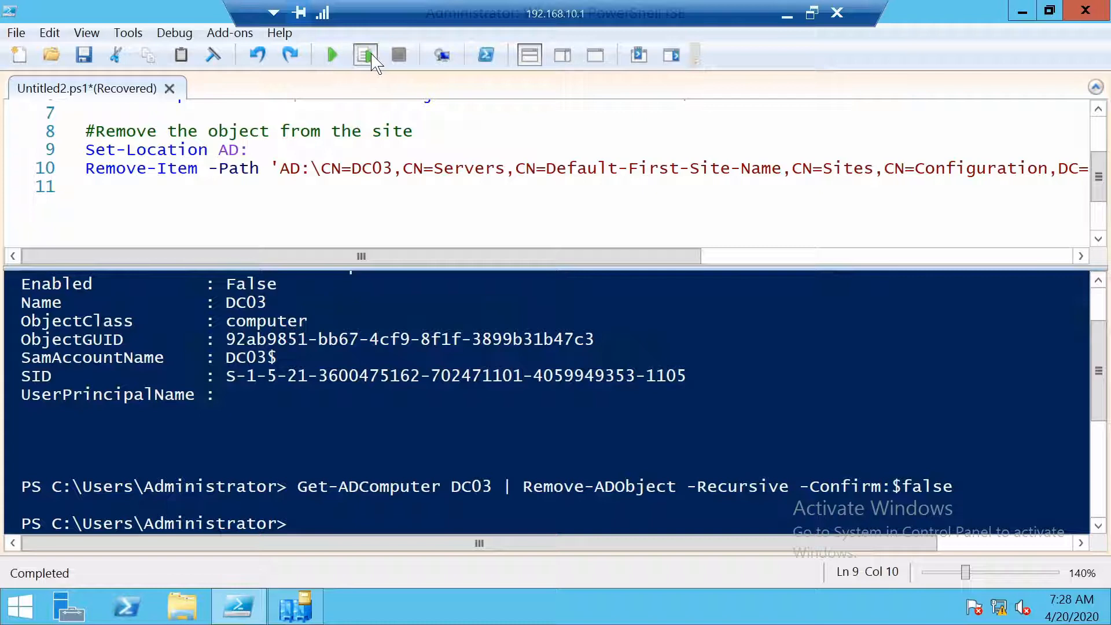
Delete DC03's server object from the site and confirm only DC01 and DC02 remain.
left_click(365, 54)
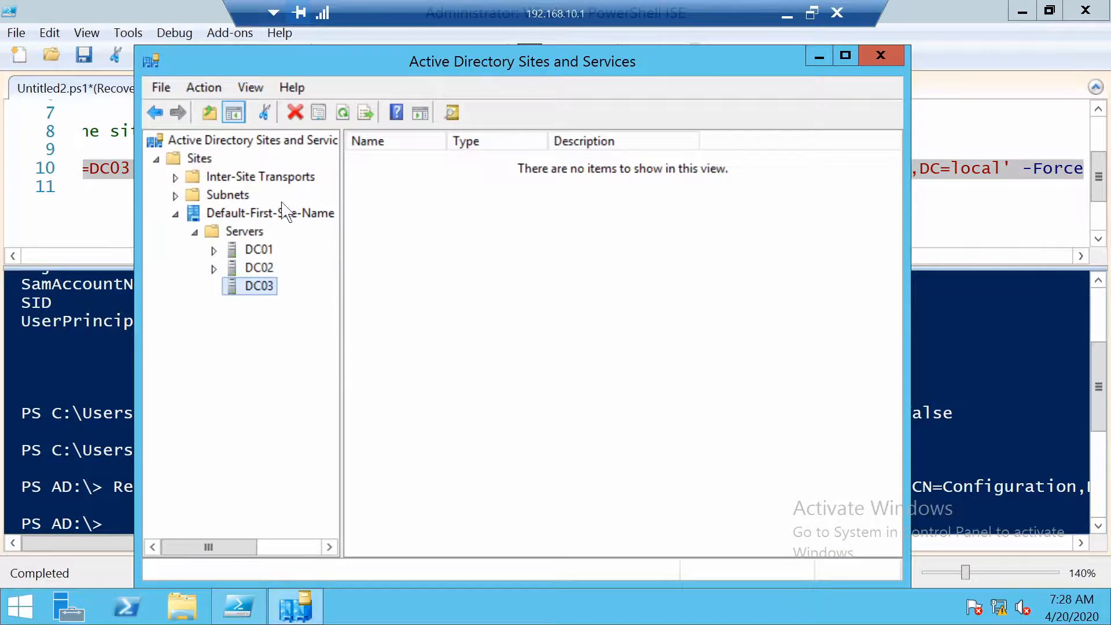
left_click(244, 231)
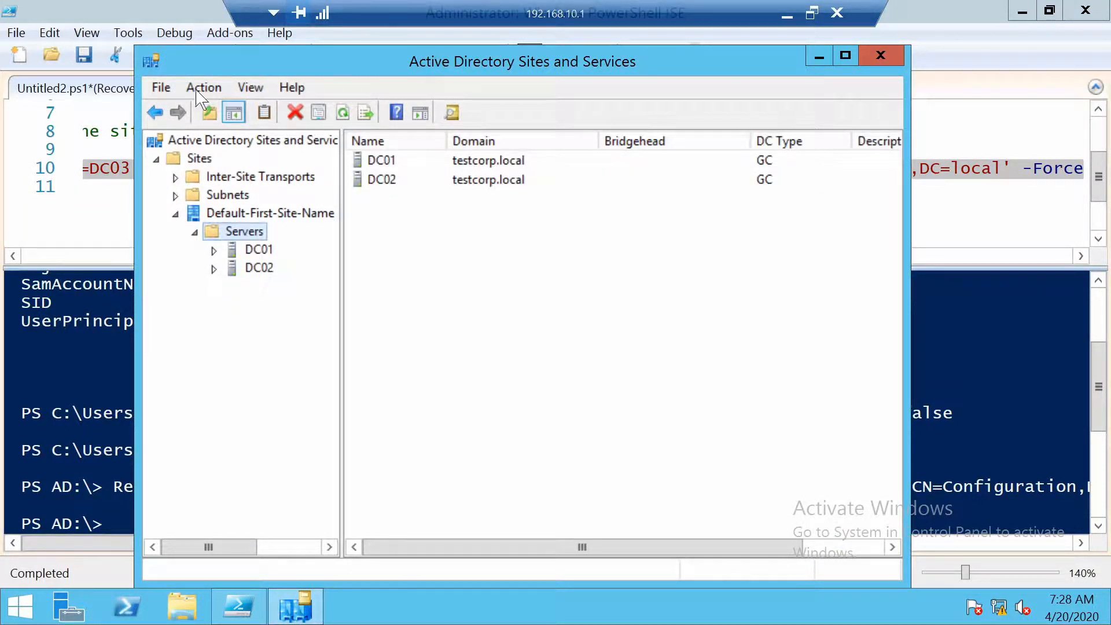
mouse_move(152, 11)
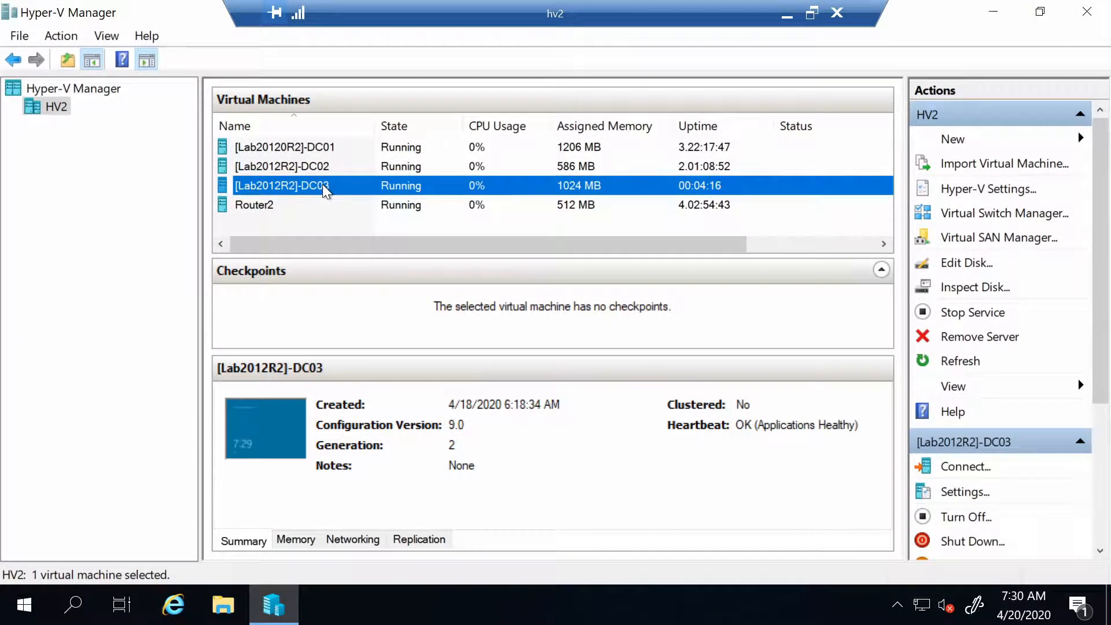
Turn off and delete the [Lab2012R2]-DC03 virtual machine in Hyper-V Manager.
right_click(281, 185)
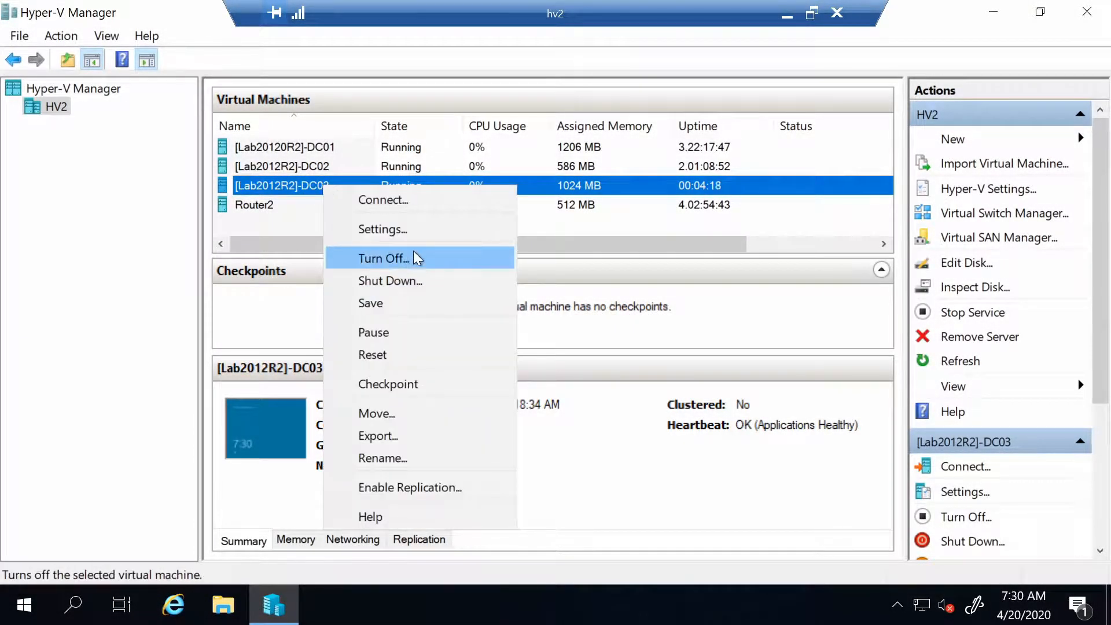
left_click(382, 258)
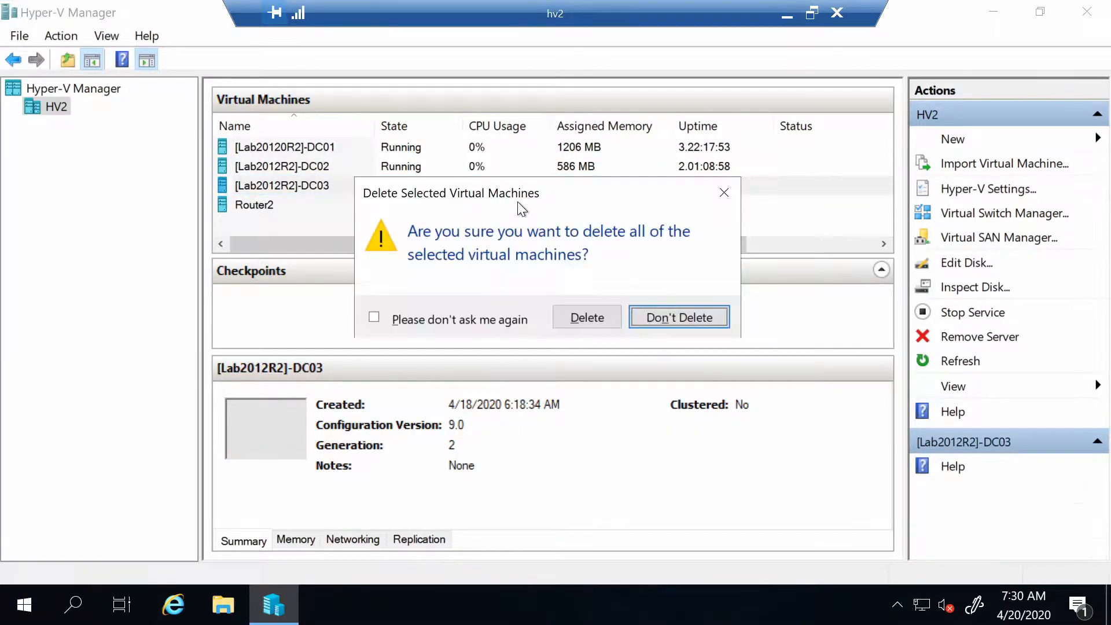
left_click(678, 316)
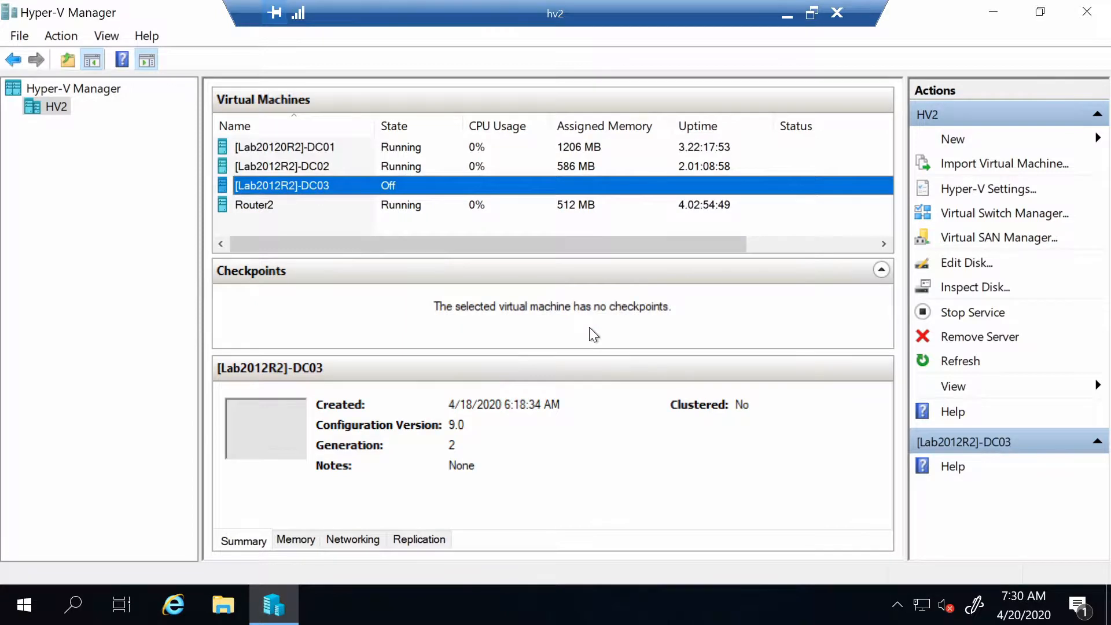
left_click(281, 166)
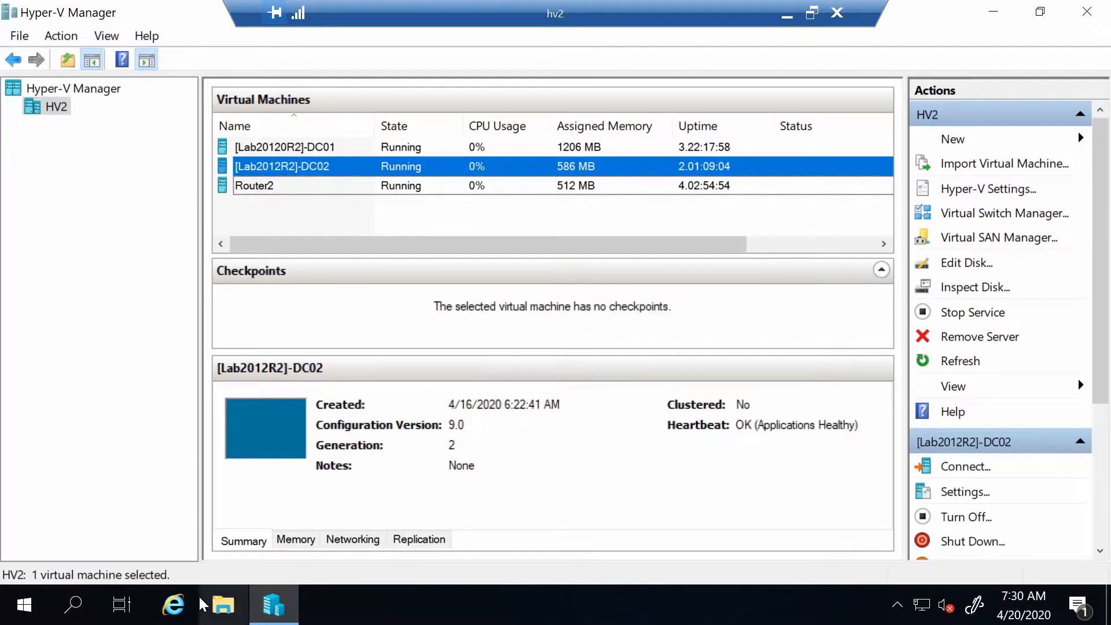
Open the HDD folder on VMs (E:) and select the [Lab2012R2]-DC03 disk image.
left_click(222, 605)
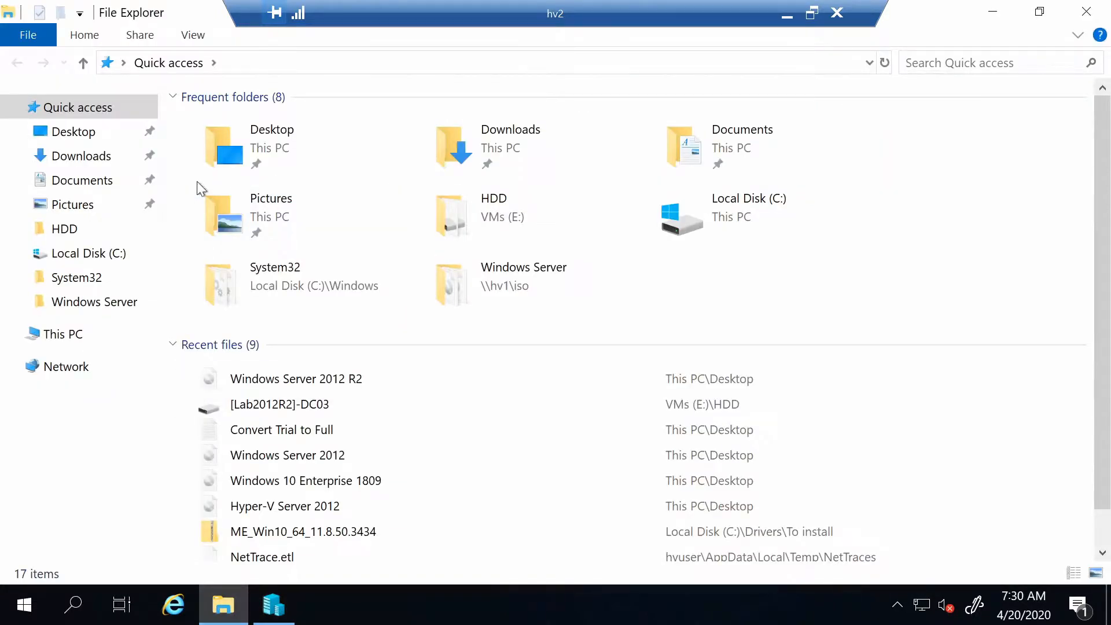
left_click(63, 334)
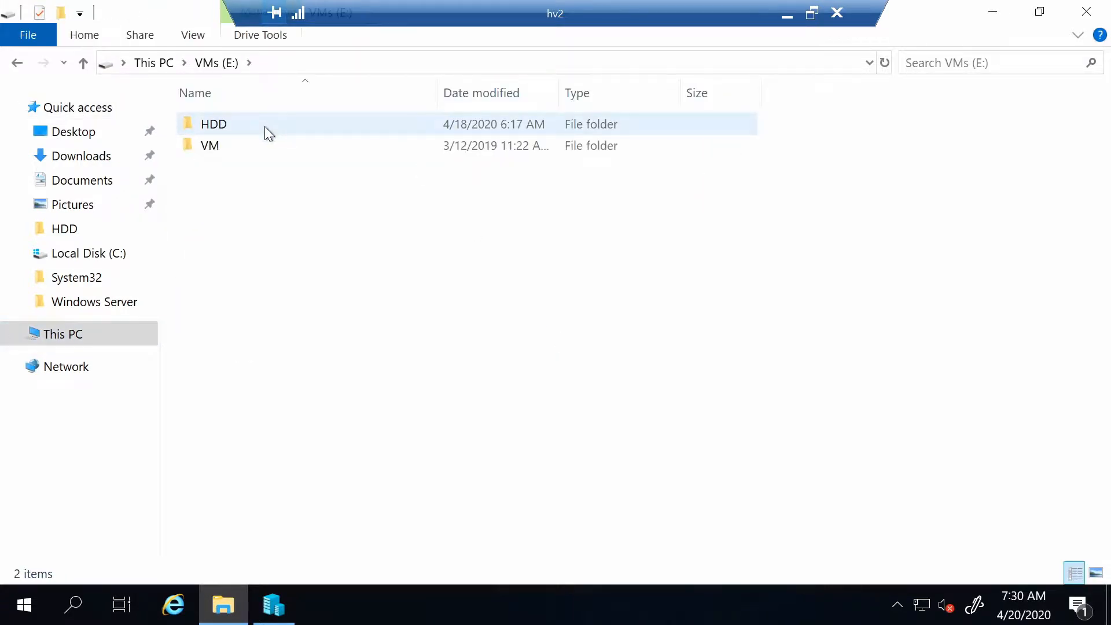
double_click(213, 124)
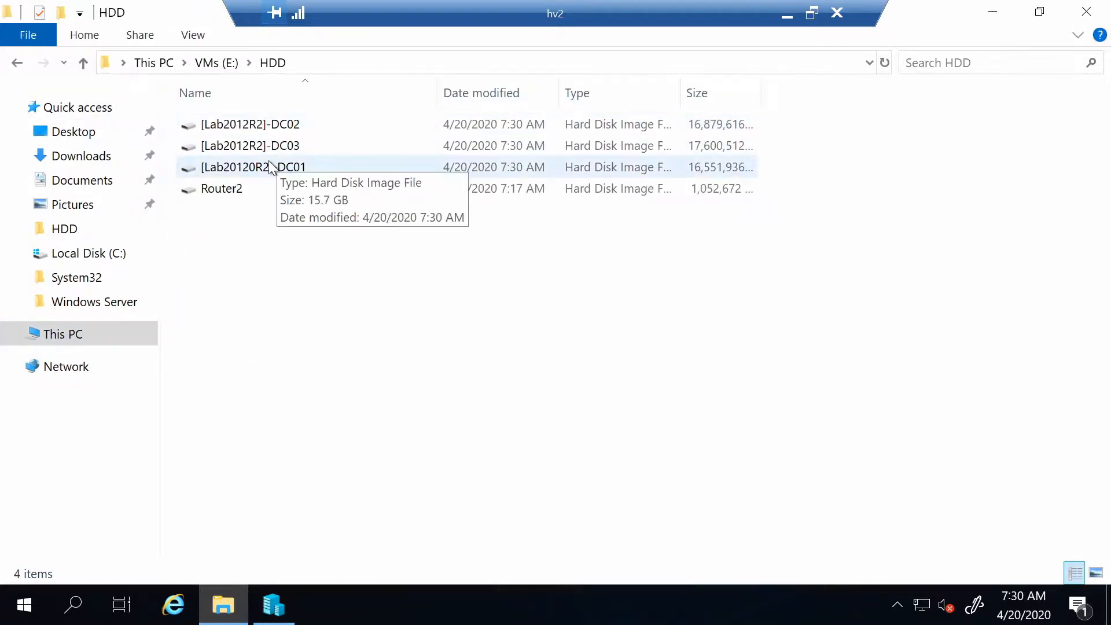
left_click(250, 145)
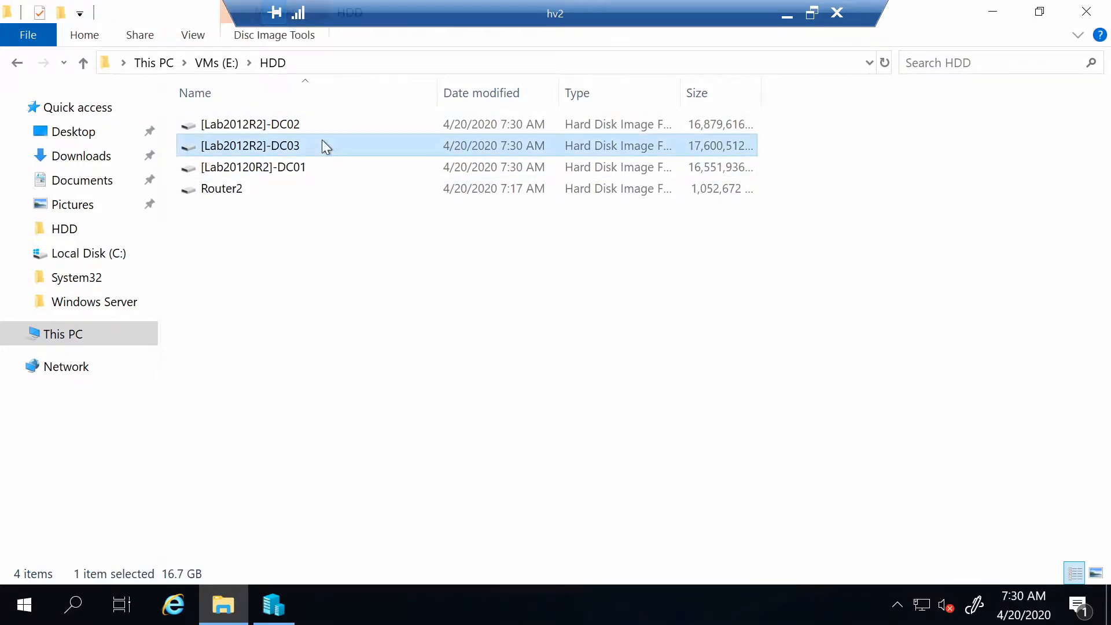